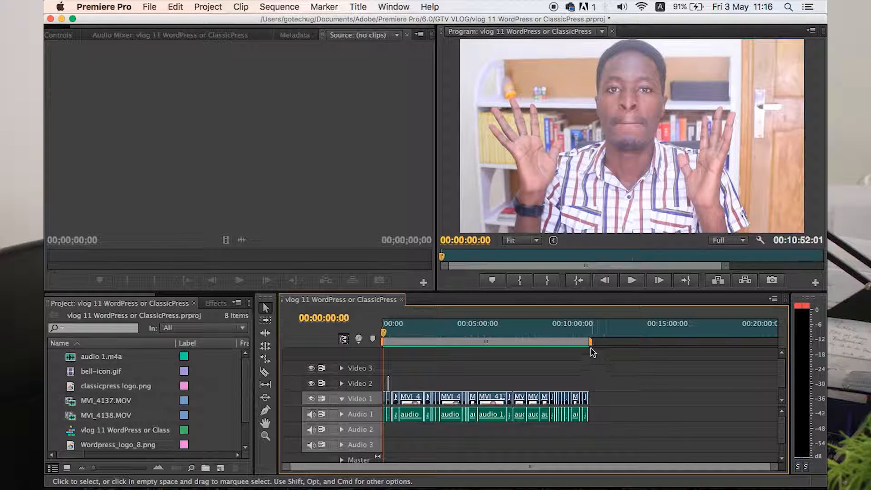
Place the playhead at the end of the vlog edit, 00:10:48:07
{"action": "left_click", "coordinate": [588, 337]}
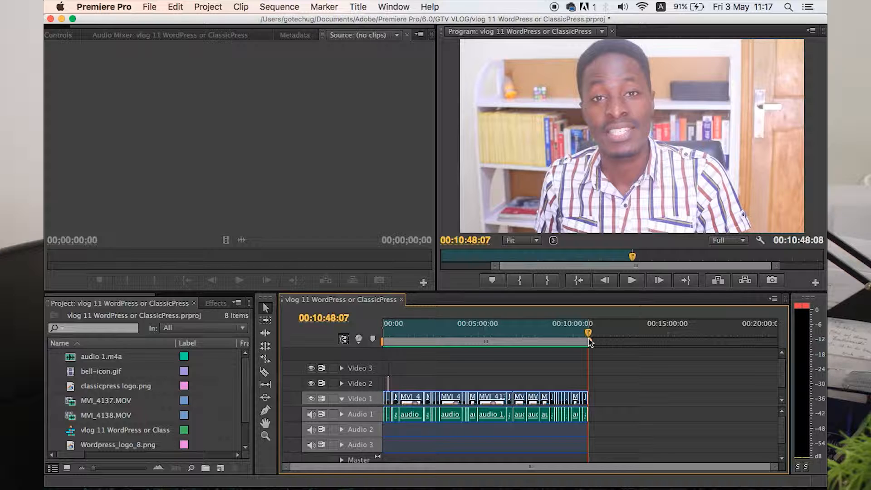
Open Export Settings for the vlog sequence via File > Export > Media
{"action": "left_click", "coordinate": [149, 7]}
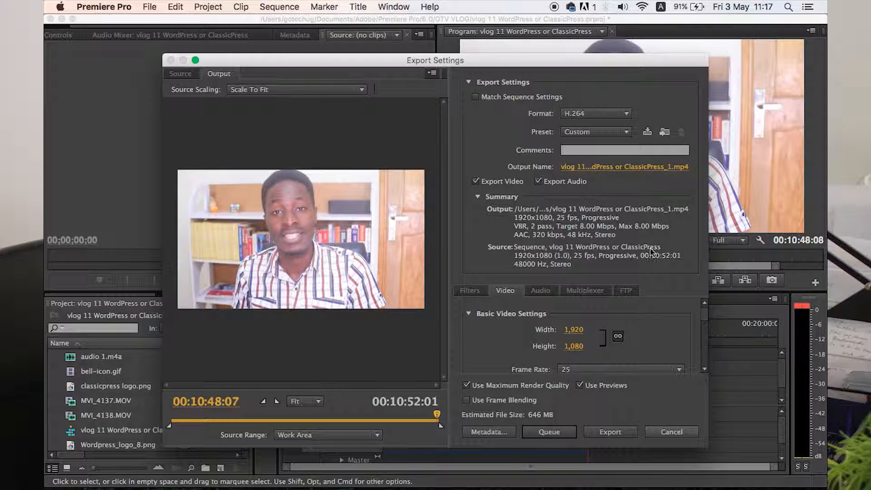
{"action": "mouse_move", "coordinate": [432, 177]}
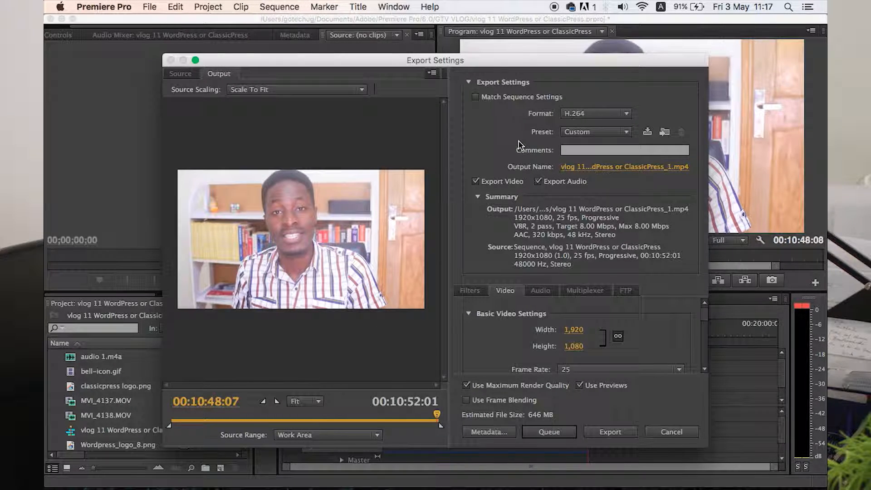
Choose the YouTube HD 1080p 25 export preset for H.264
{"action": "left_click", "coordinate": [594, 114]}
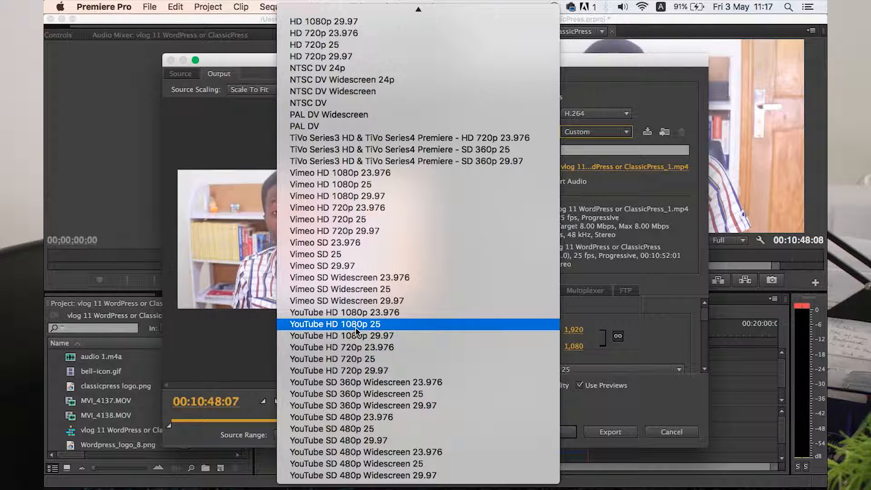
{"action": "left_click", "coordinate": [335, 324]}
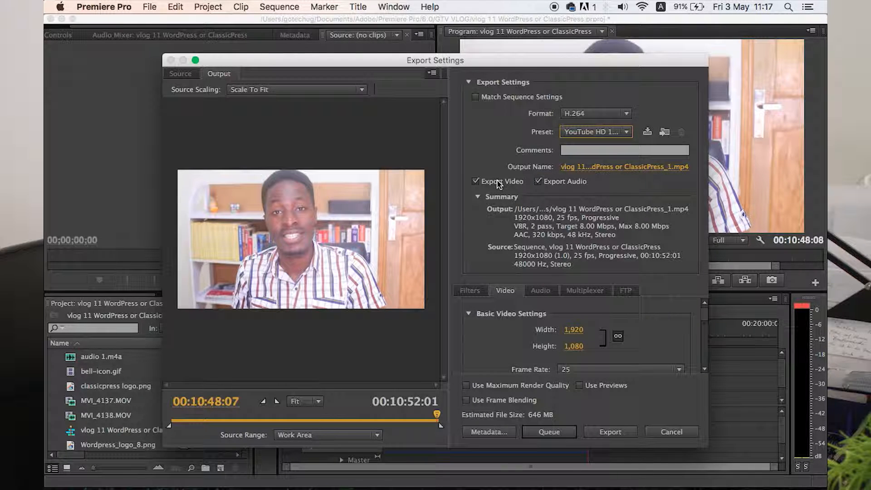
{"action": "mouse_move", "coordinate": [584, 183]}
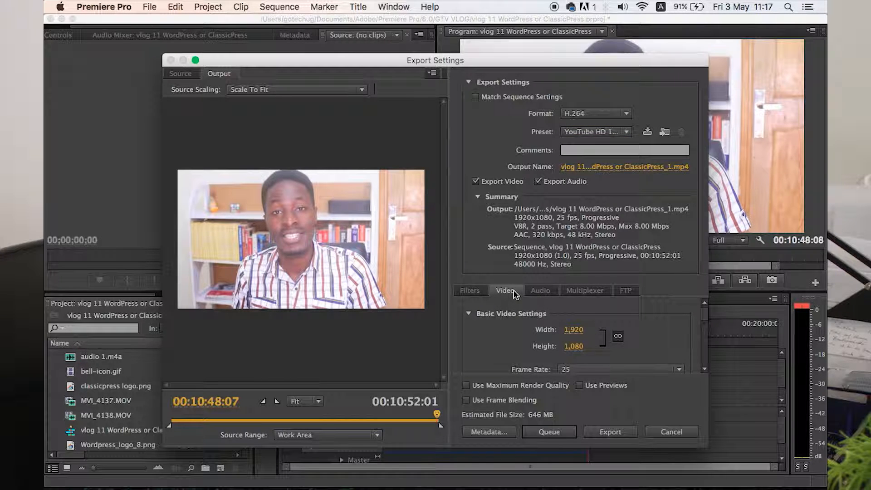
{"action": "mouse_move", "coordinate": [705, 321]}
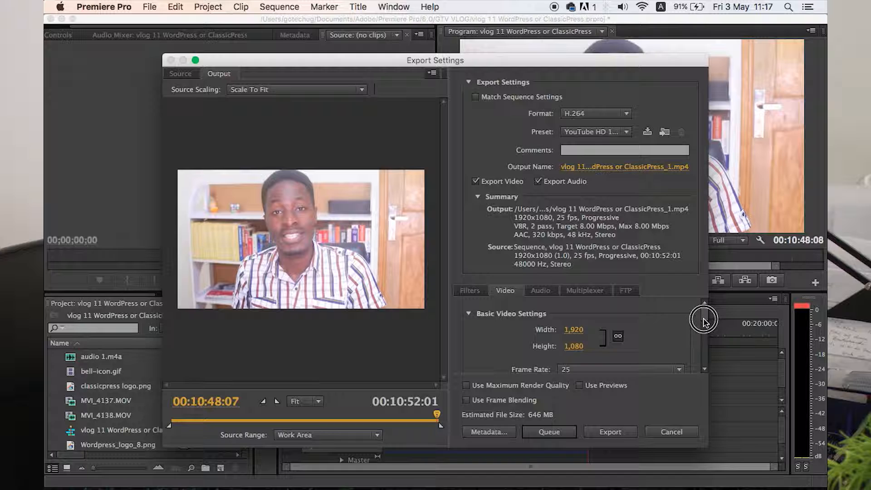
In Basic Video Settings, set Profile to Main and Level to 4.2
{"action": "scroll", "scroll_direction": "down", "scroll_amount": 3}
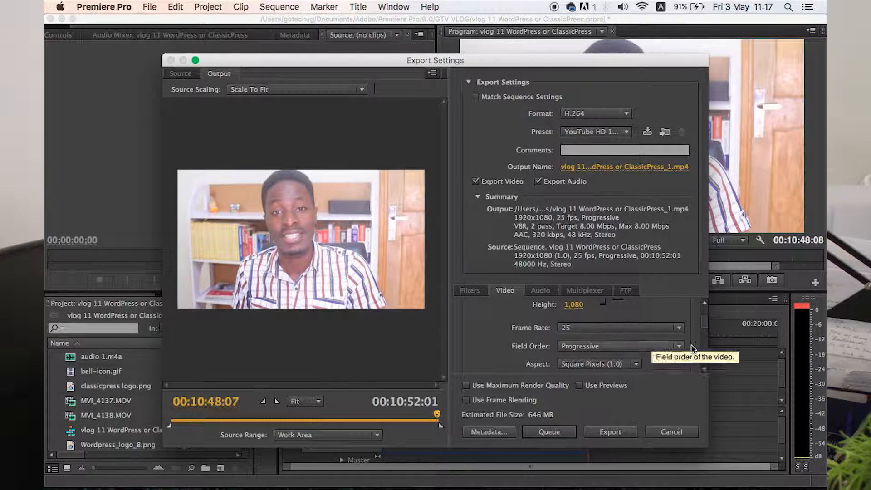
{"action": "mouse_move", "coordinate": [552, 346]}
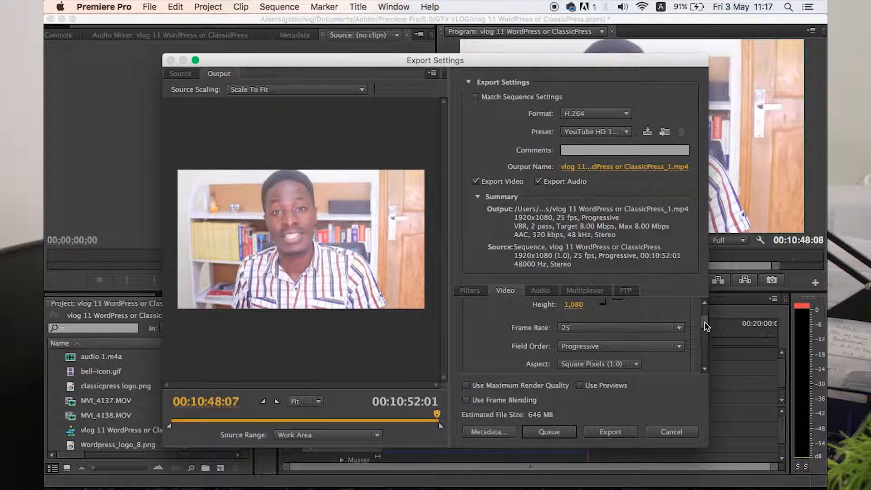
{"action": "scroll", "scroll_direction": "down", "scroll_amount": 3}
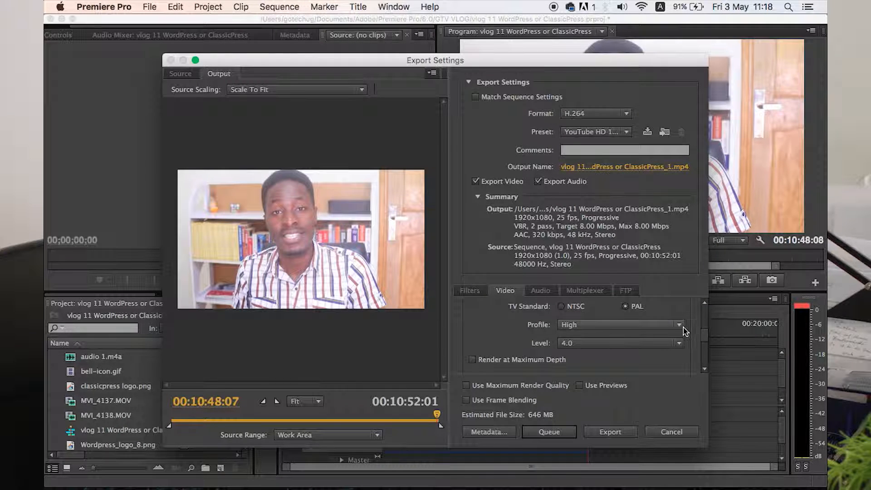
{"action": "left_click", "coordinate": [678, 343]}
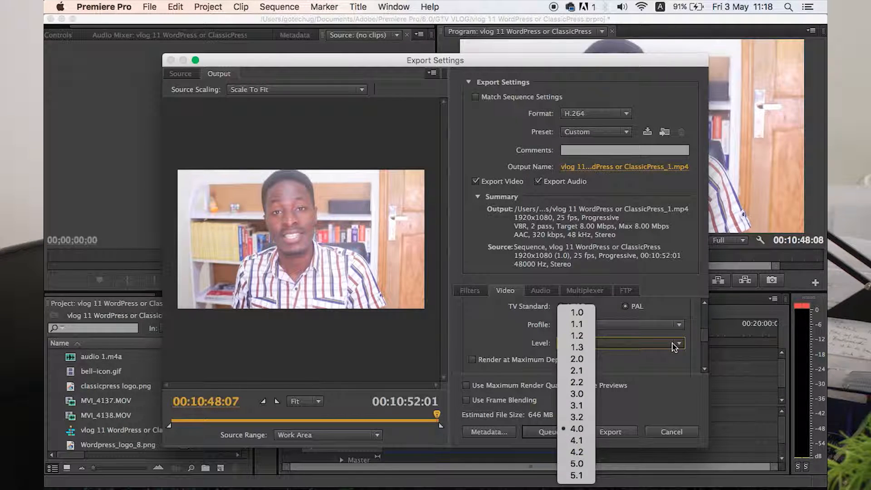
{"action": "left_click", "coordinate": [577, 452]}
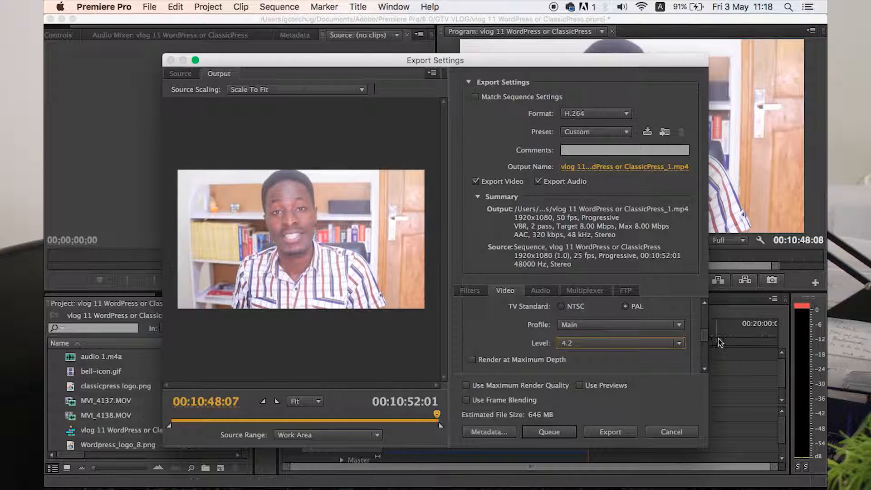
{"action": "scroll", "scroll_direction": "down", "scroll_amount": 3}
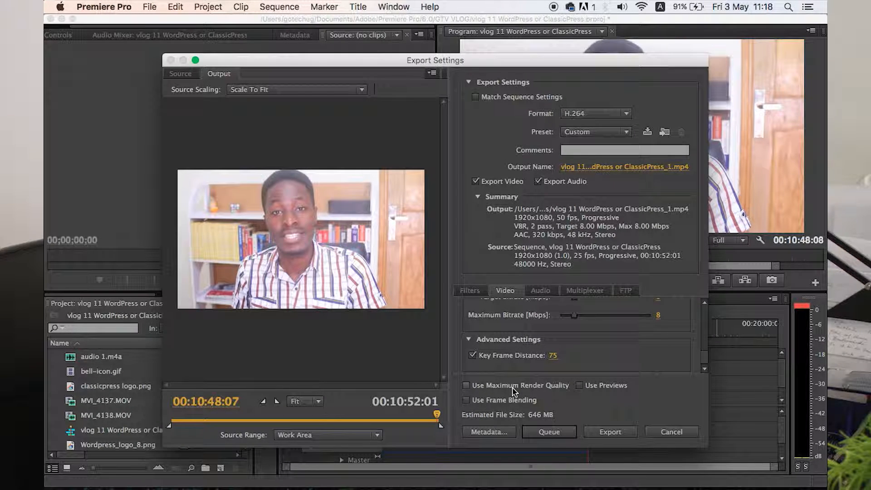
{"action": "mouse_move", "coordinate": [511, 391]}
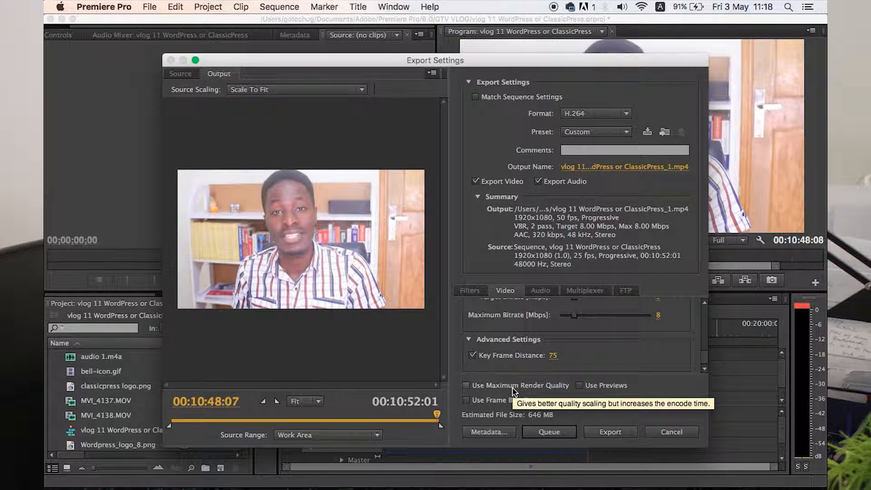